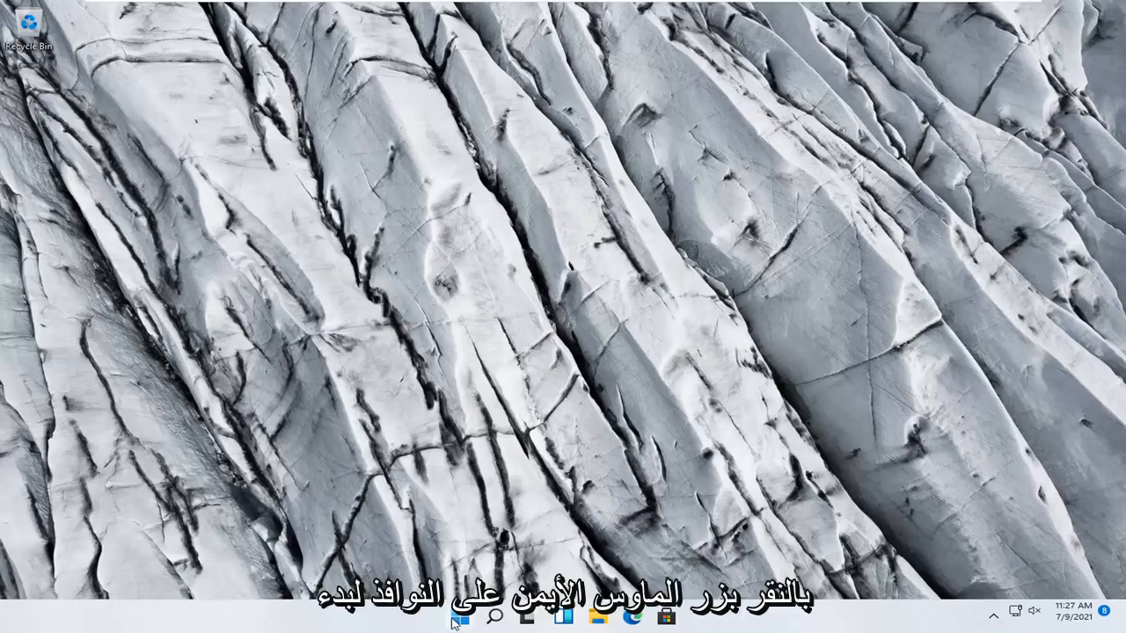
# - Open Settings and go to System > Troubleshoot > Other troubleshooters
pyautogui.rightClick(459, 616)
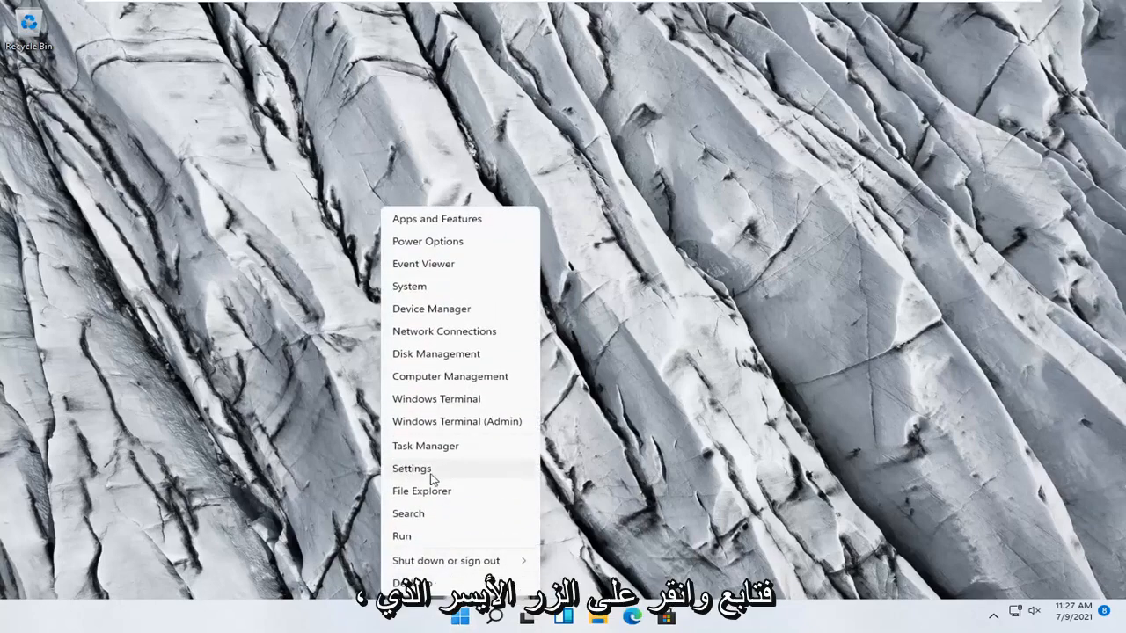
pyautogui.click(412, 468)
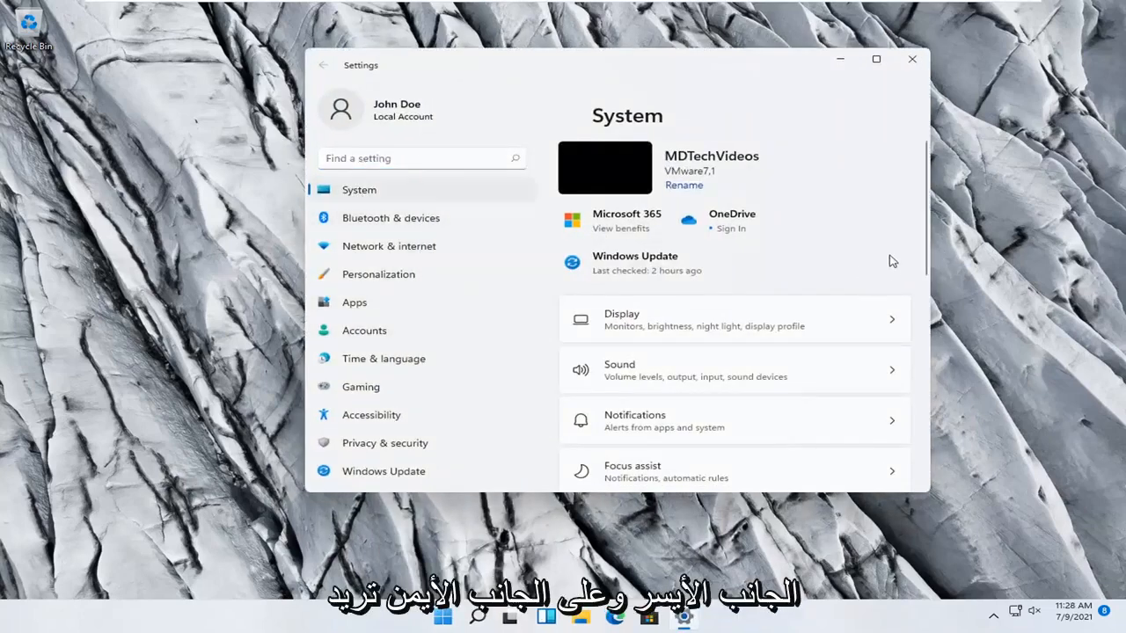
pyautogui.scroll(-3)
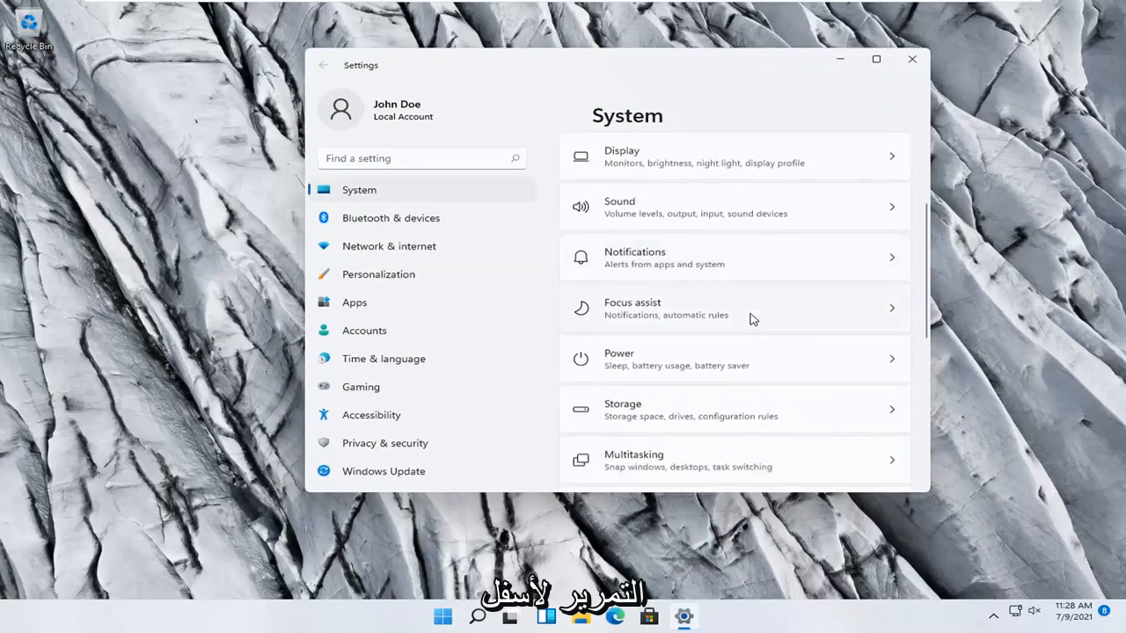
pyautogui.scroll(-3)
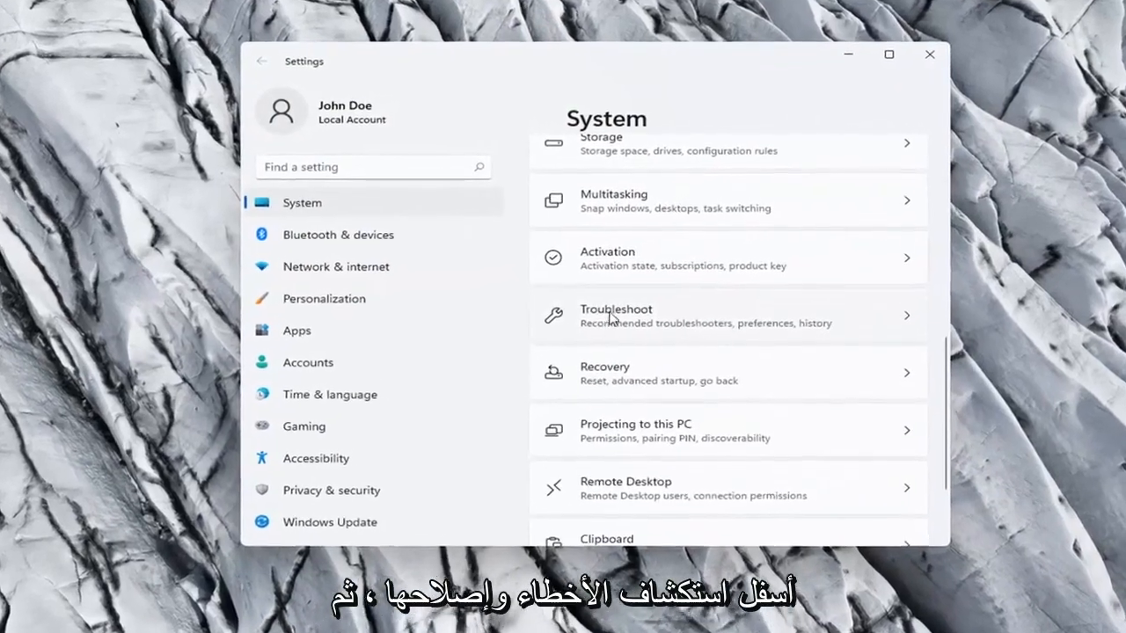
pyautogui.click(615, 315)
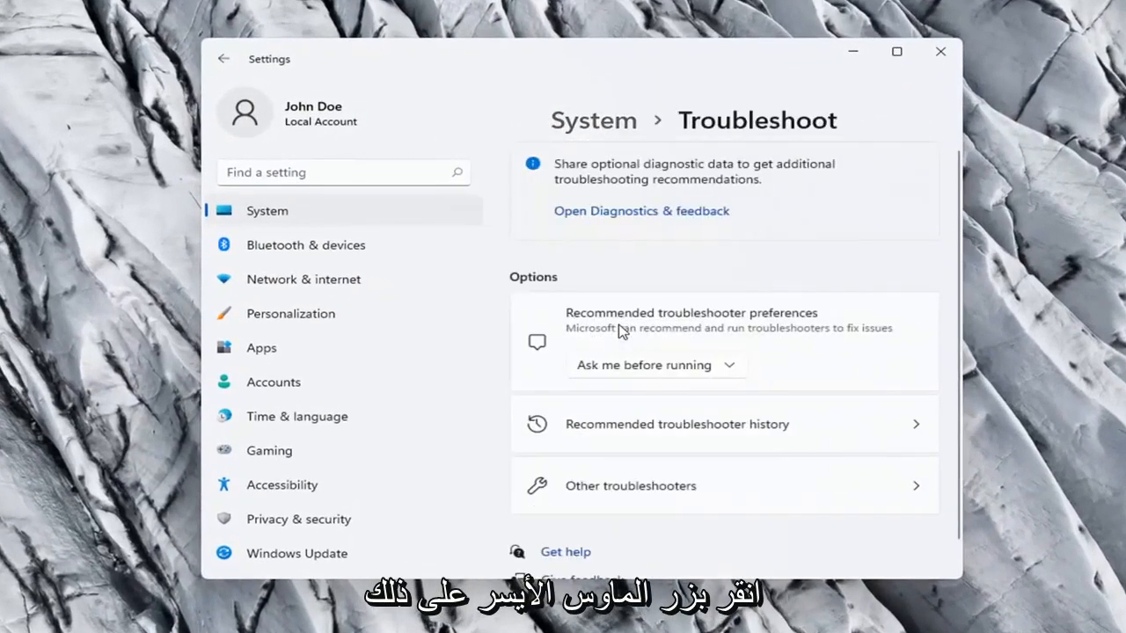
pyautogui.scroll(-3)
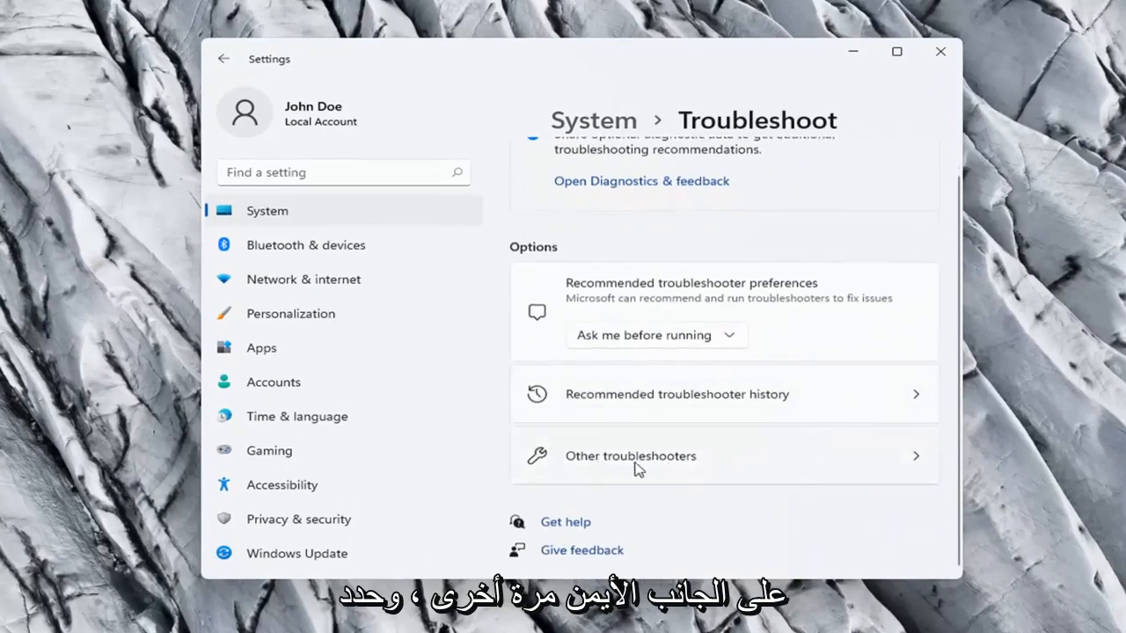
pyautogui.click(631, 456)
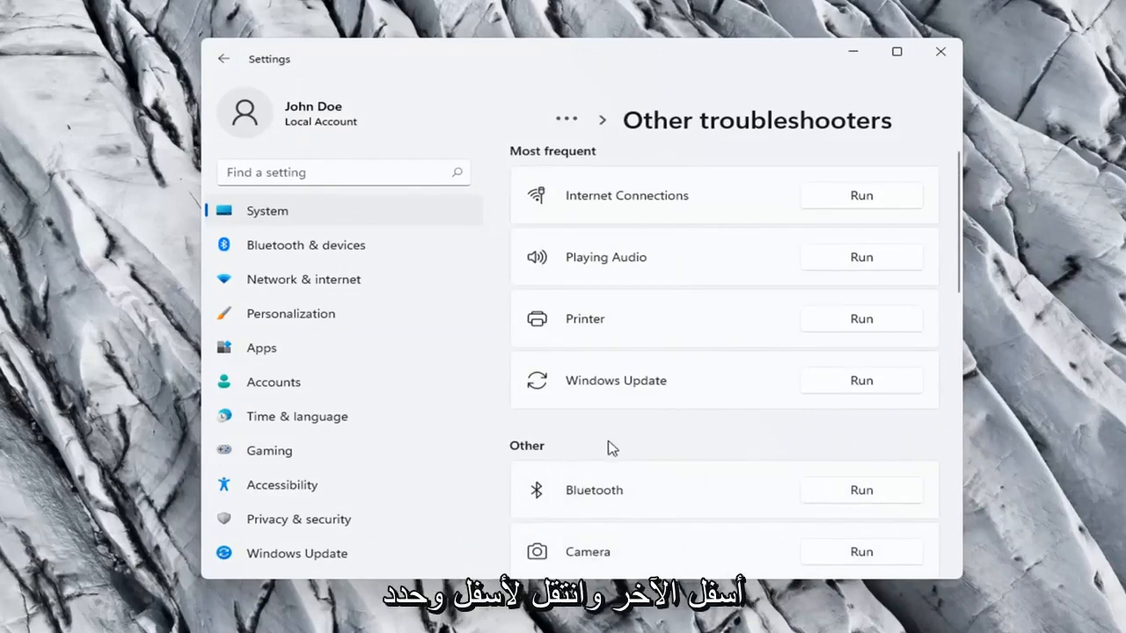
# - Run the Network Adapter troubleshooter and close its 'couldn't identify the problem' result
pyautogui.scroll(-3)
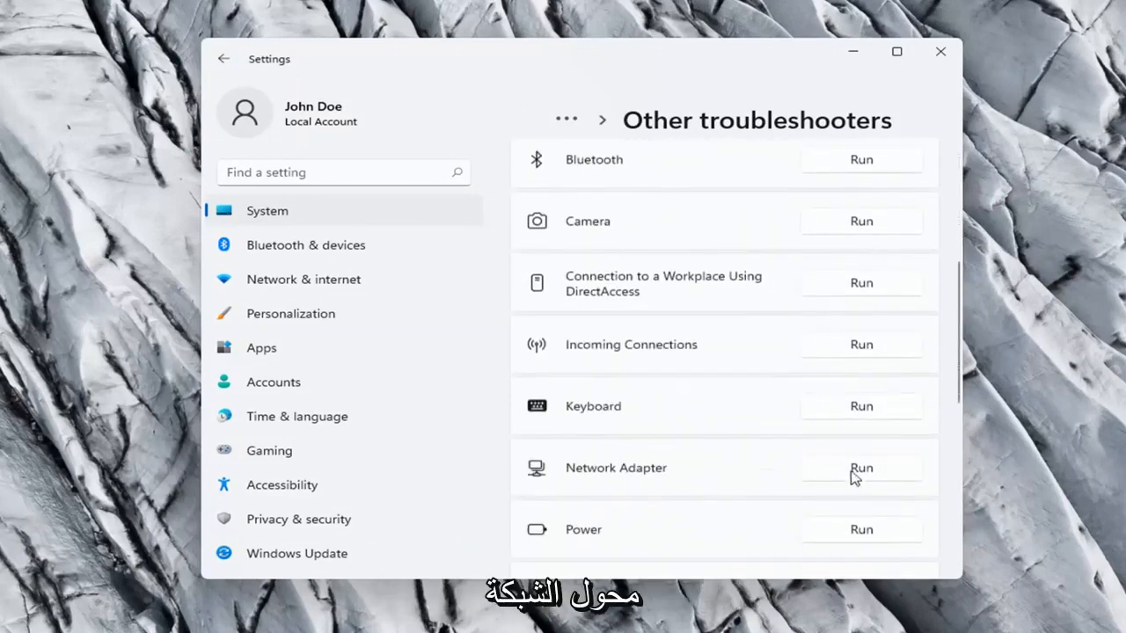
pyautogui.click(860, 467)
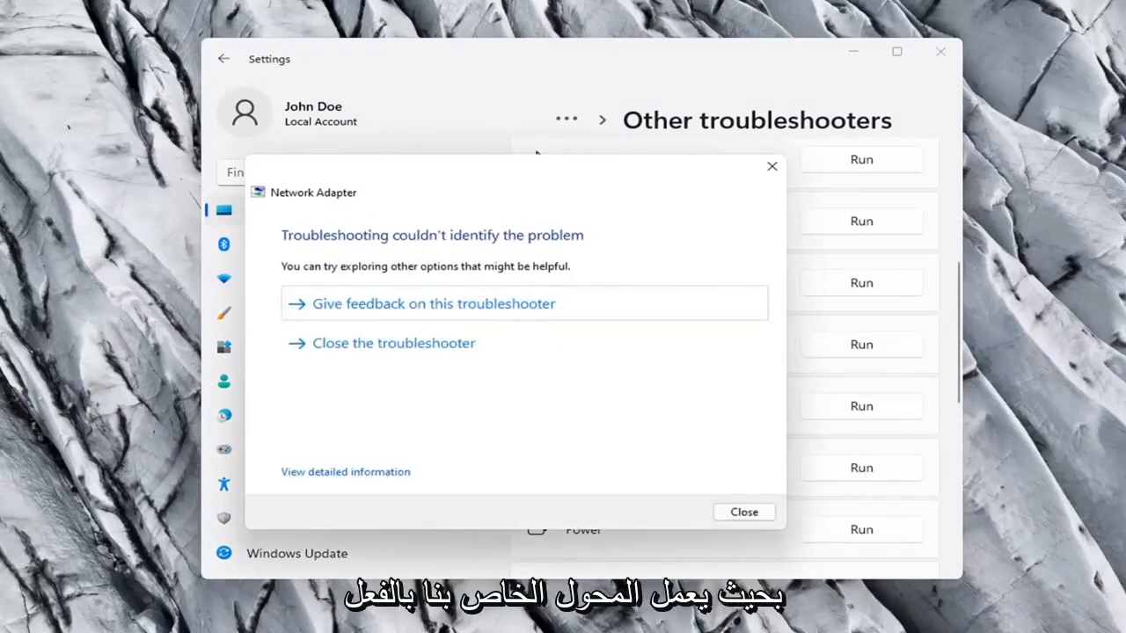
pyautogui.moveTo(514, 338)
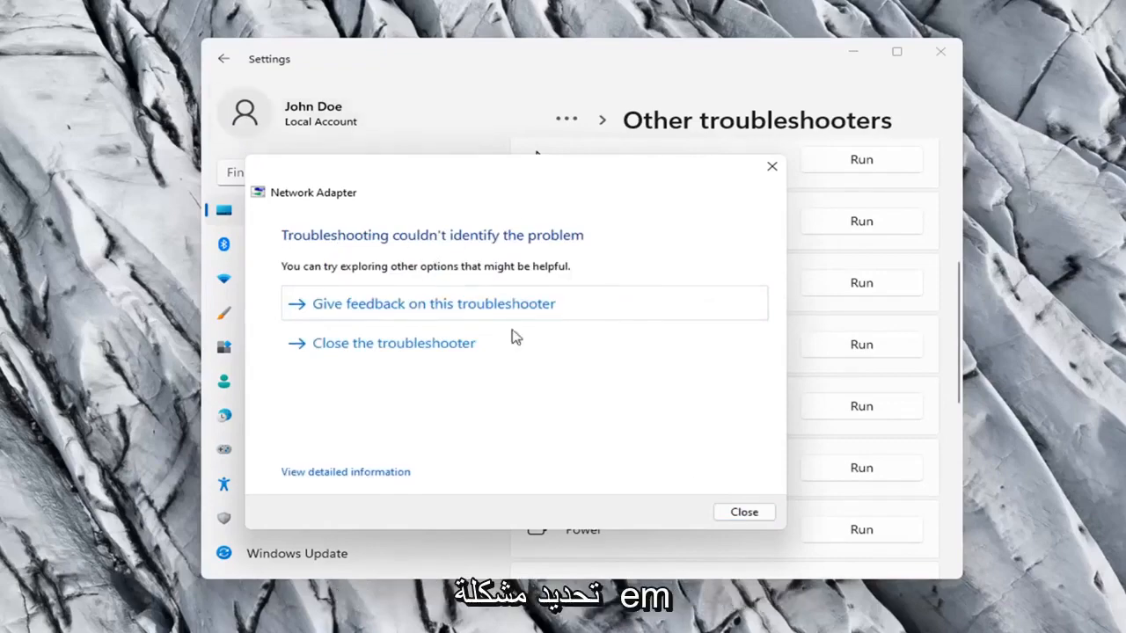
pyautogui.click(743, 512)
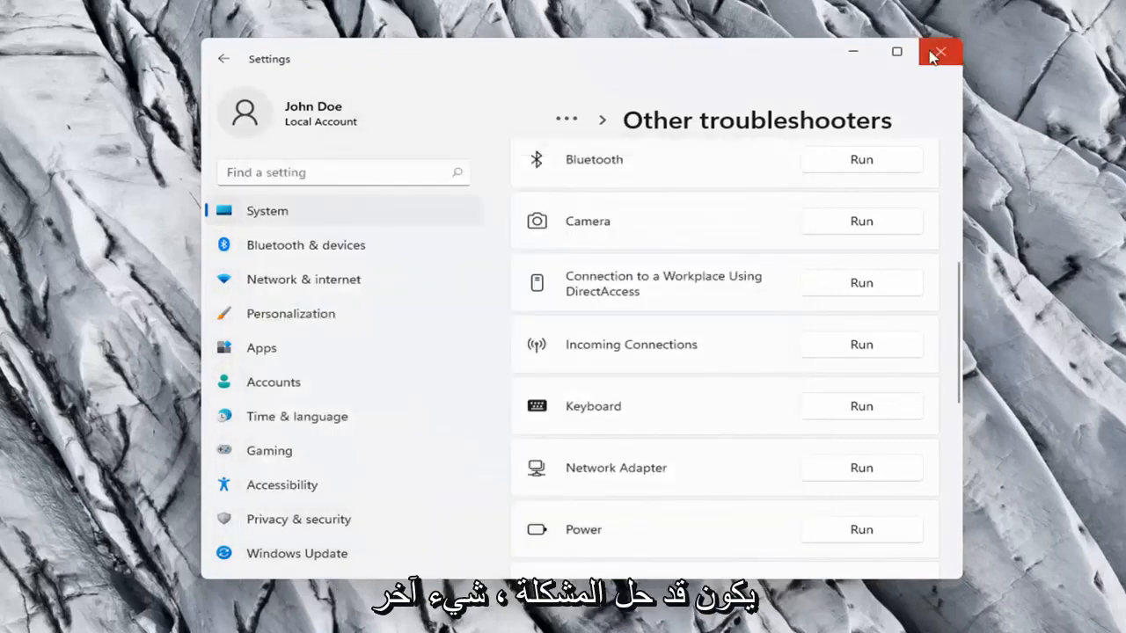
# - Close Settings and launch Command Prompt as administrator, approving the UAC prompt
pyautogui.click(940, 52)
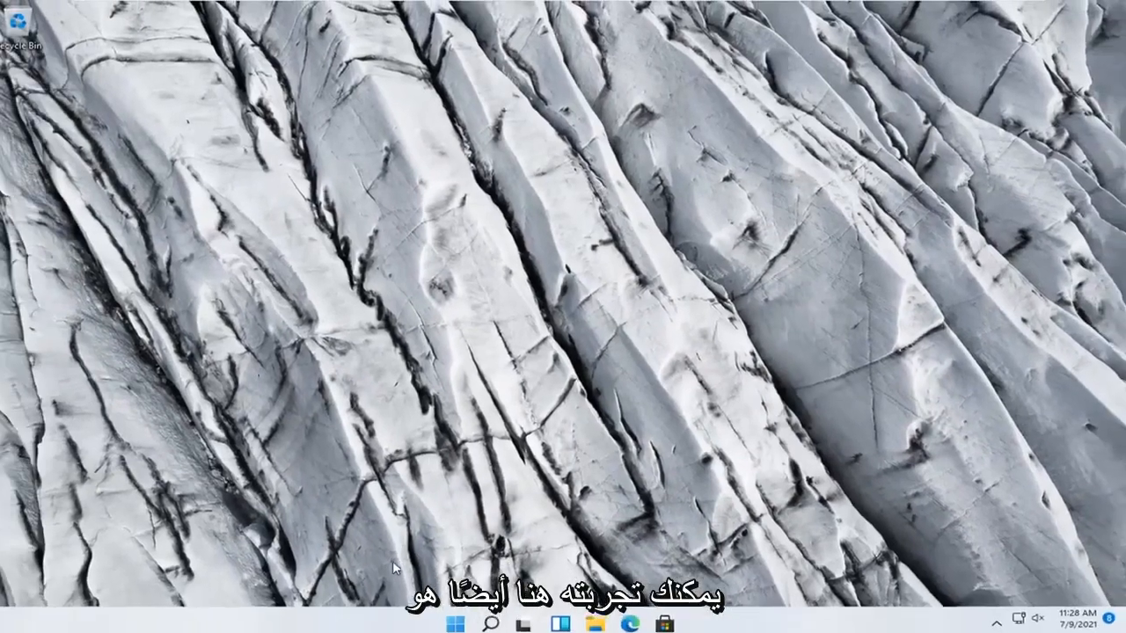
pyautogui.click(494, 622)
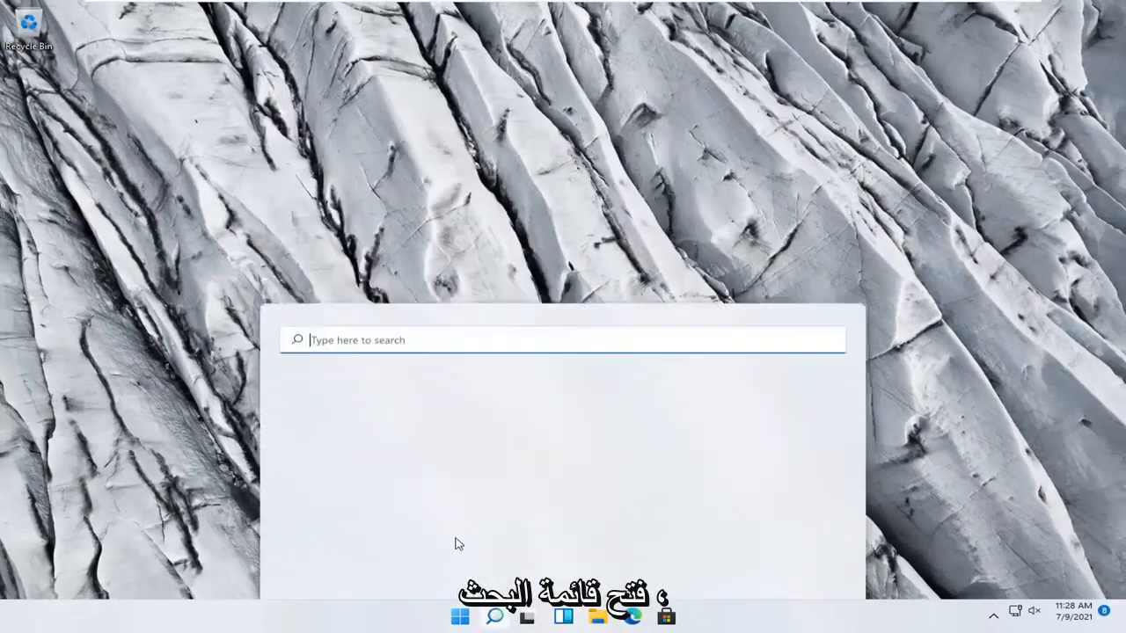
pyautogui.write('cmd')
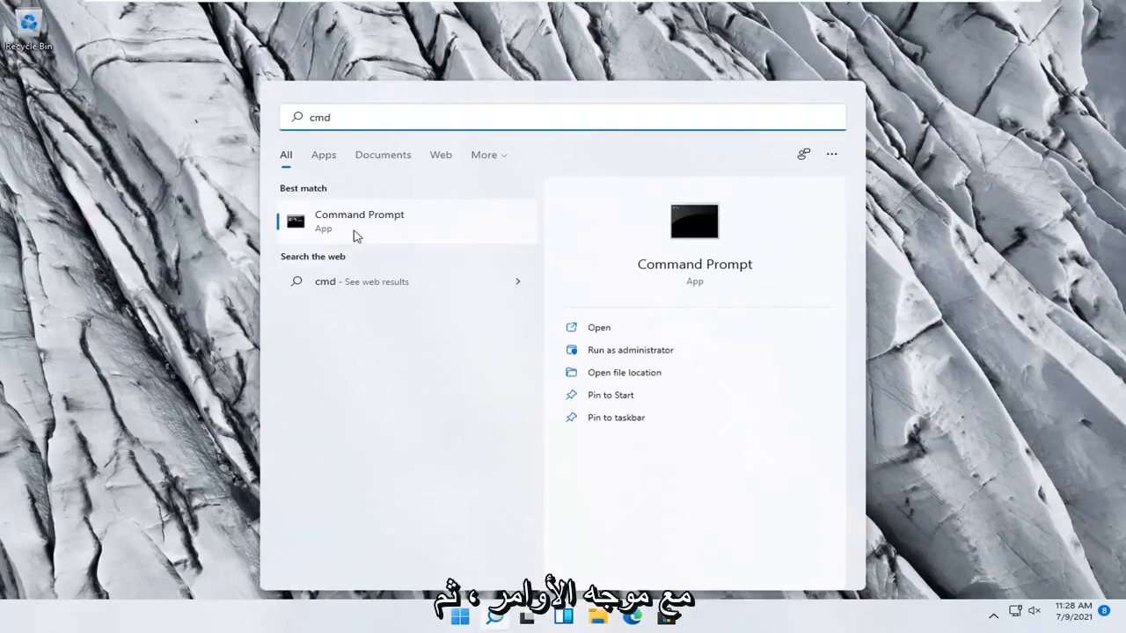
pyautogui.rightClick(358, 220)
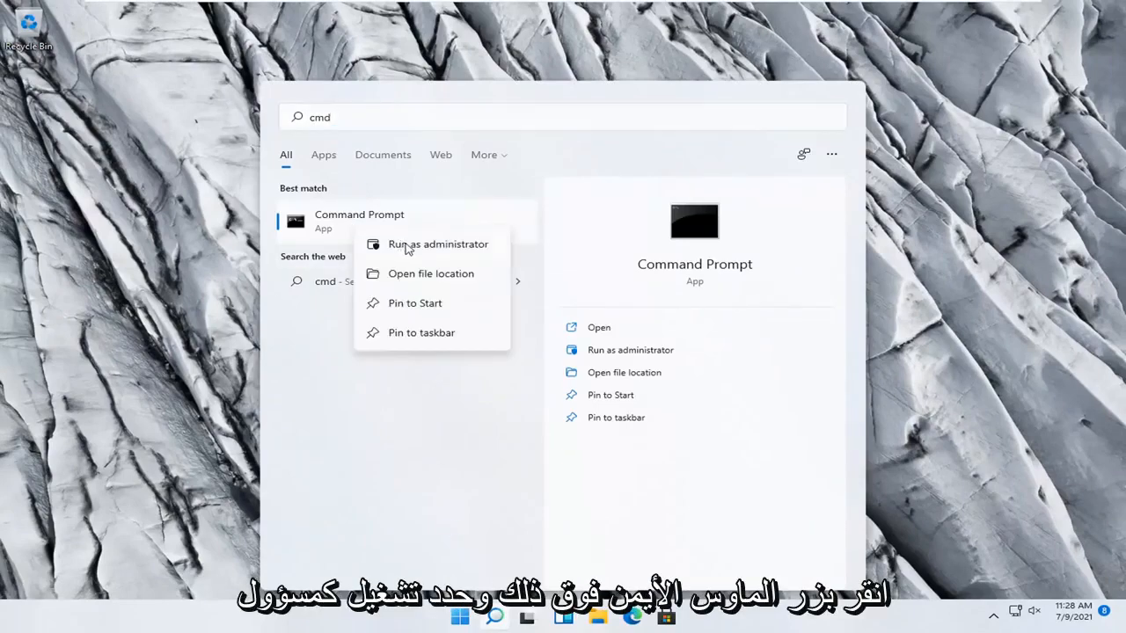
pyautogui.click(438, 244)
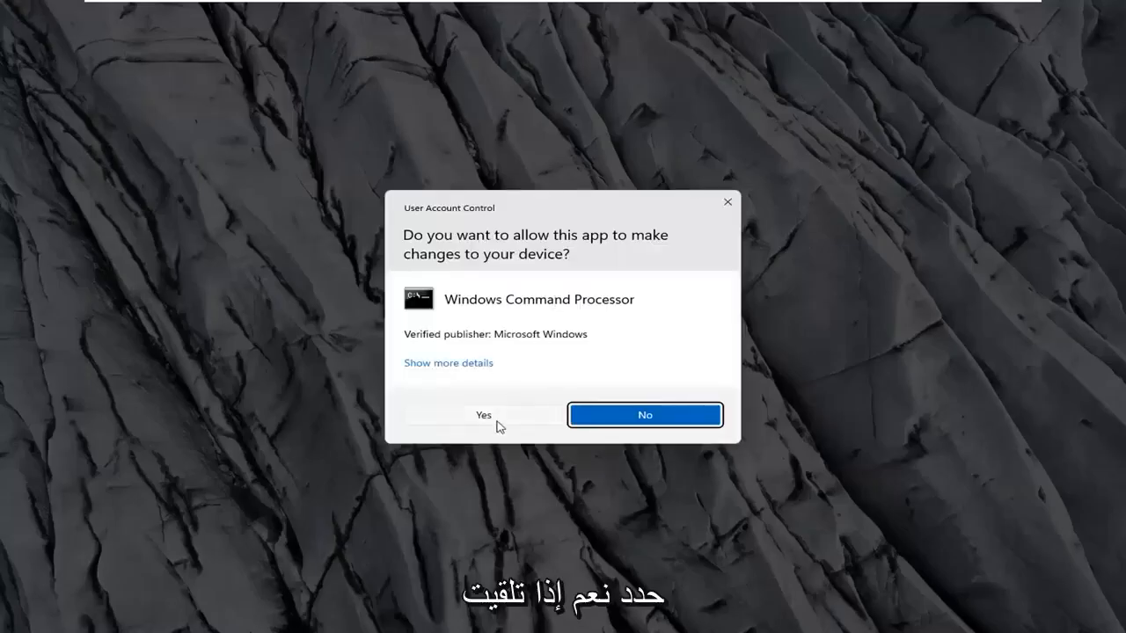
pyautogui.click(482, 414)
pyautogui.write('i')
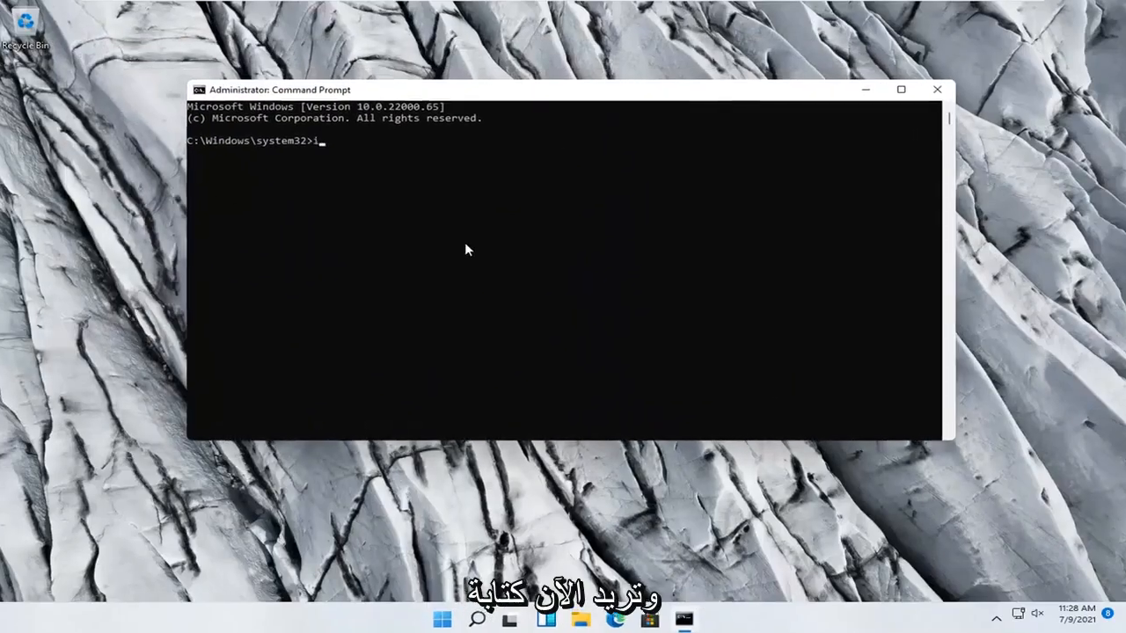
# - Run ipconfig /flushdns to clear the DNS resolver cache
pyautogui.write('pconfig /')
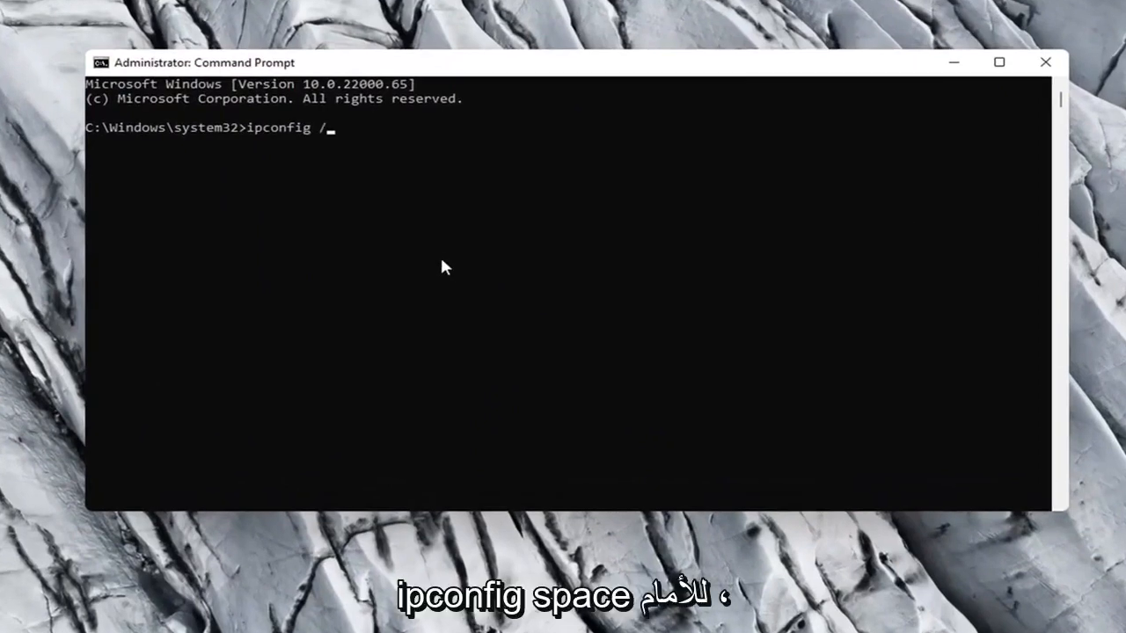
pyautogui.write('flush')
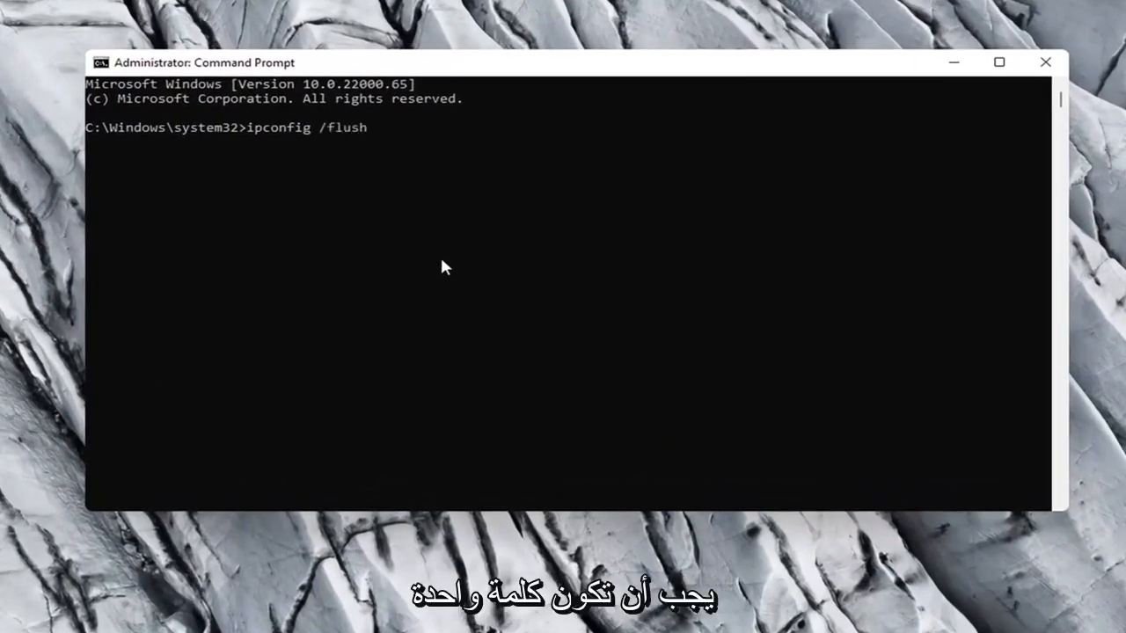
pyautogui.write('dns')
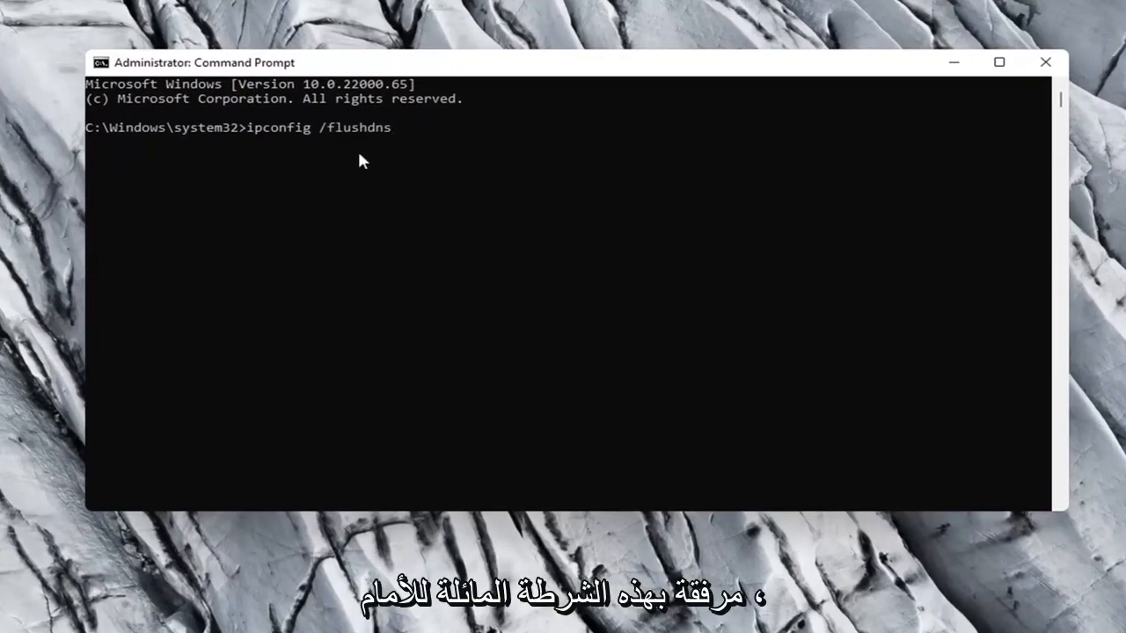
pyautogui.moveTo(290, 129)
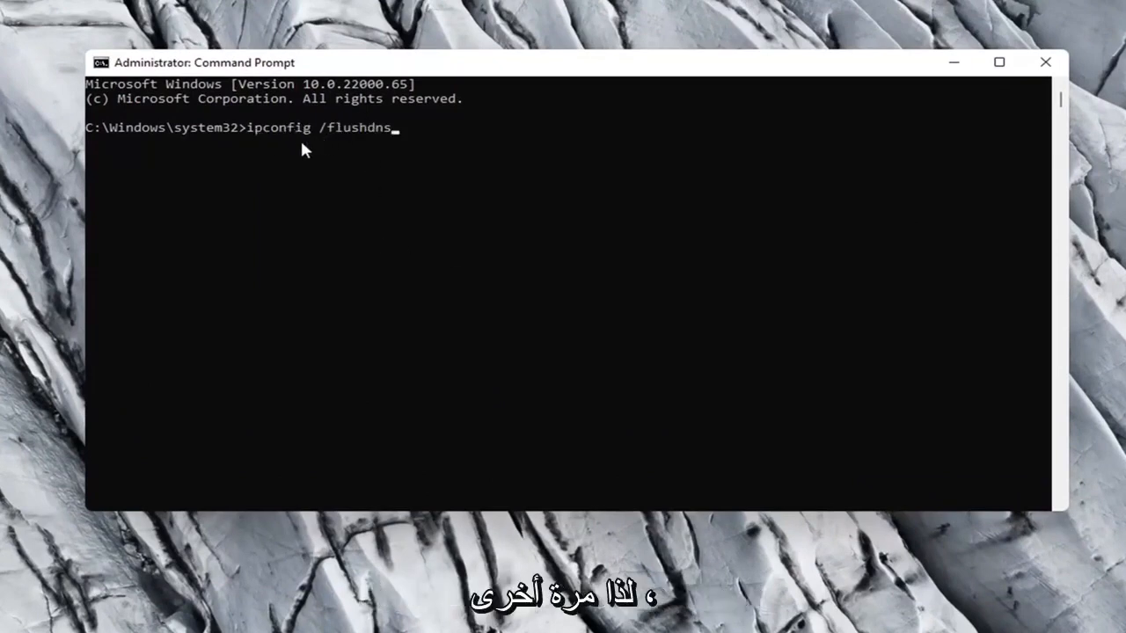
pyautogui.moveTo(323, 146)
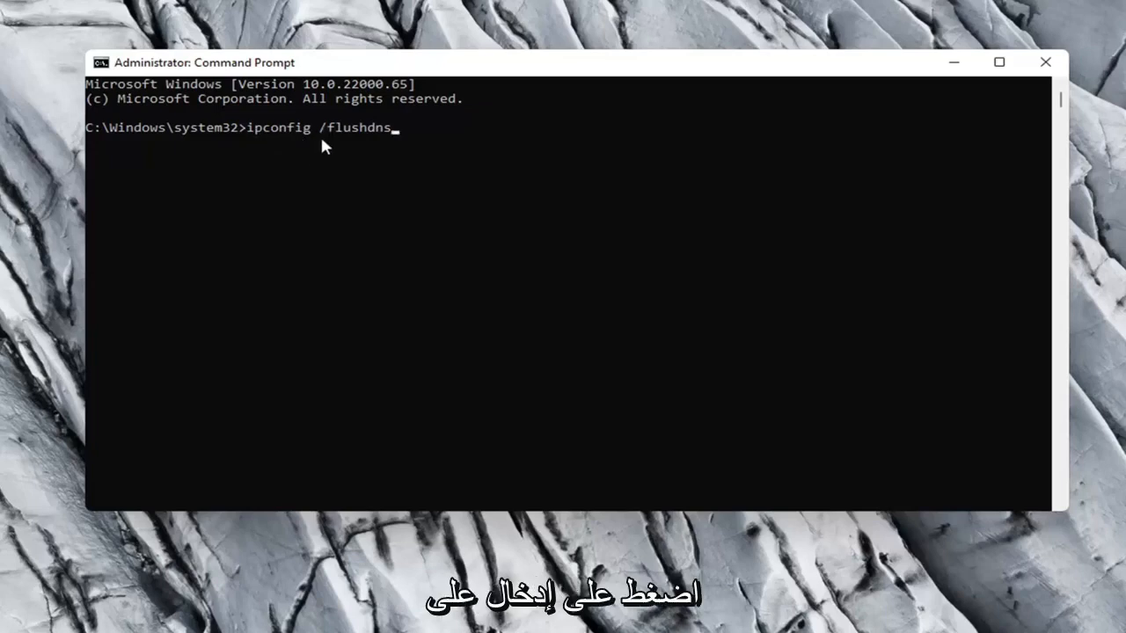
pyautogui.moveTo(208, 293)
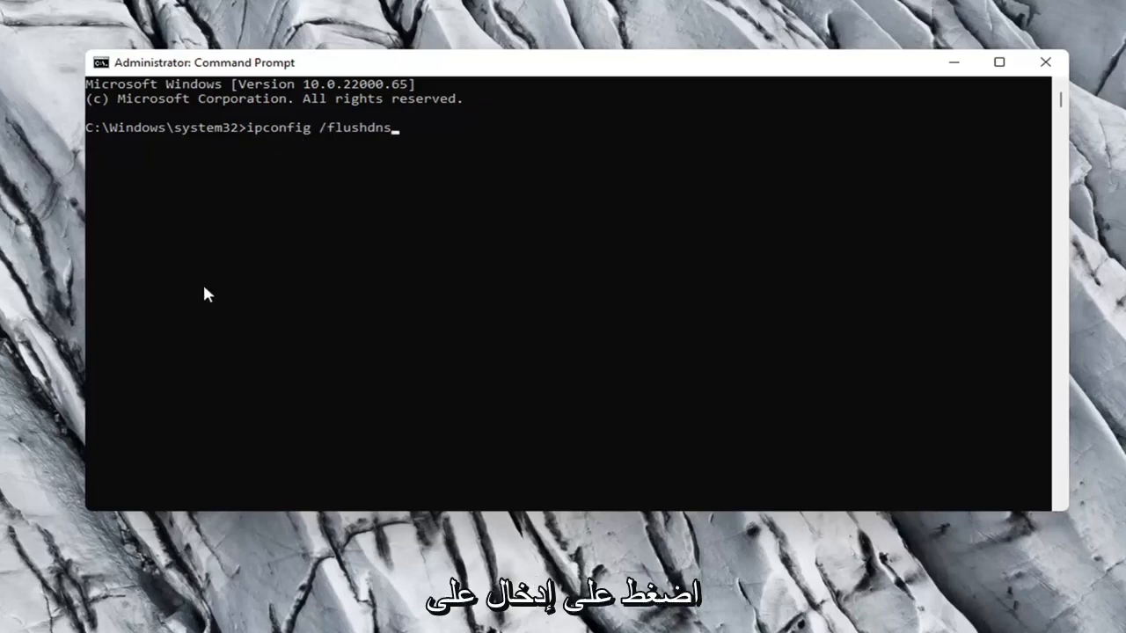
pyautogui.press('Enter')
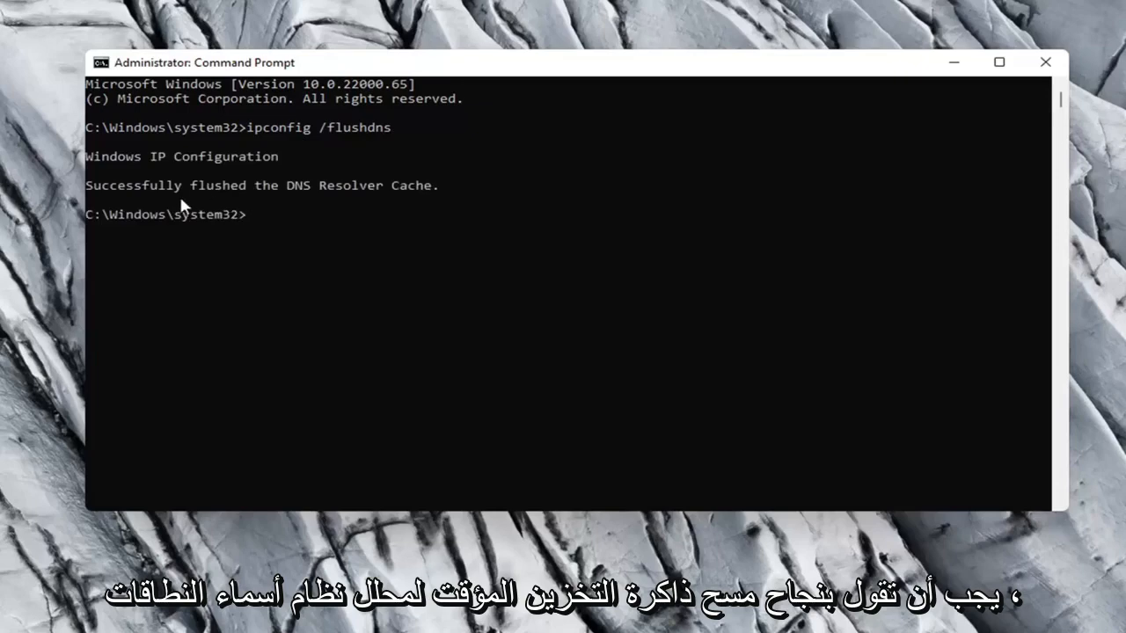
pyautogui.moveTo(475, 318)
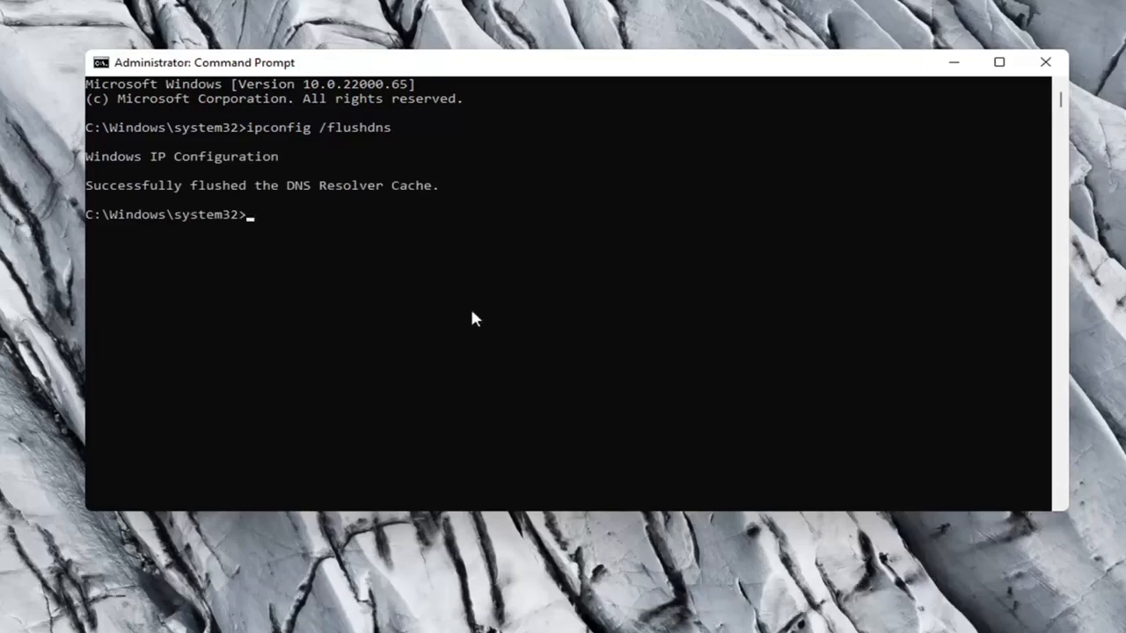
# - Run netsh winsock reset to reset the Winsock catalog
pyautogui.write('netsh w')
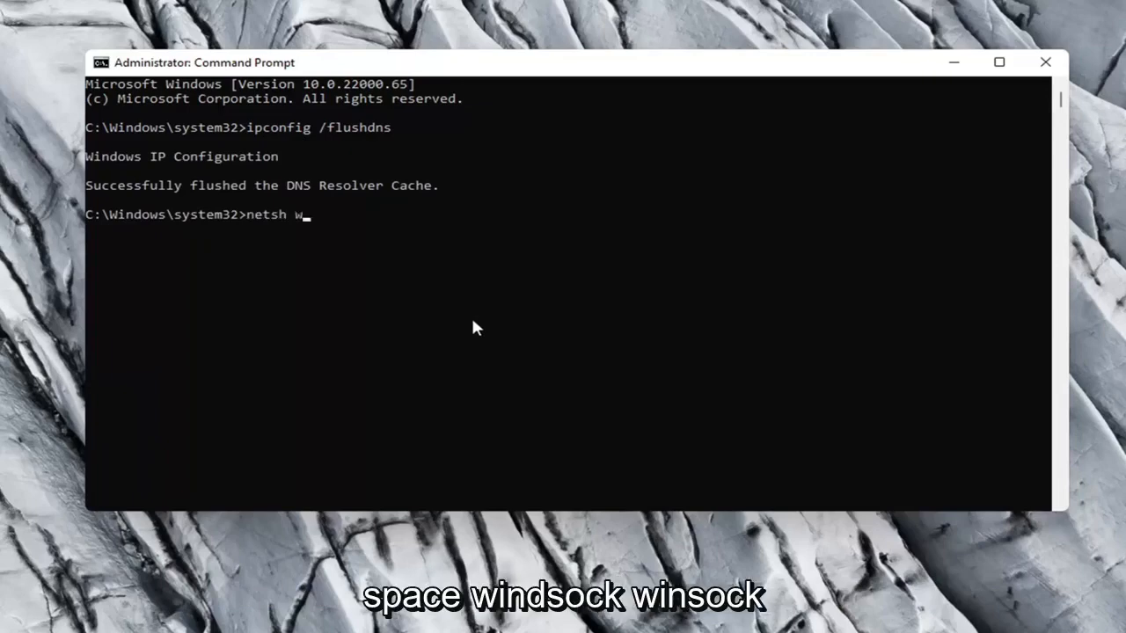
pyautogui.write('insock reset')
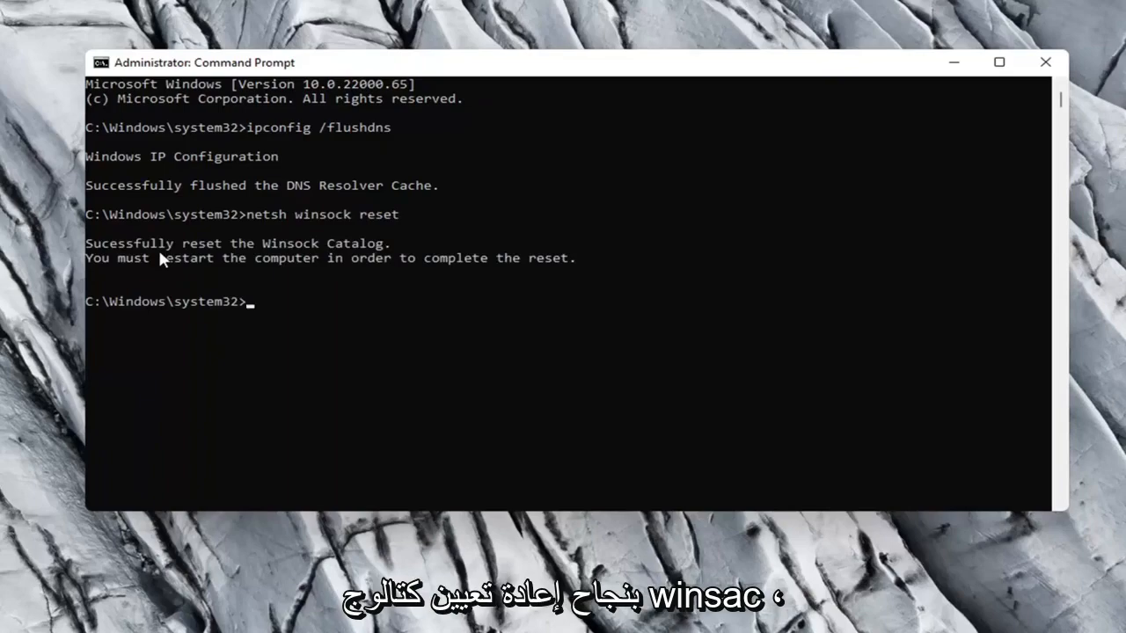
pyautogui.moveTo(222, 277)
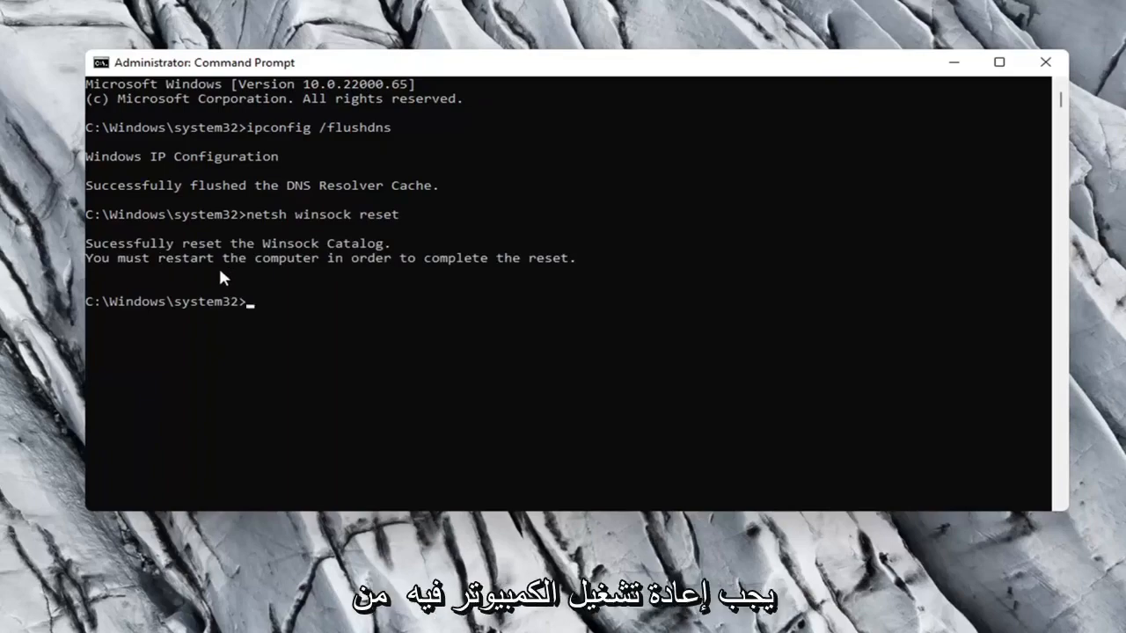
pyautogui.moveTo(908, 95)
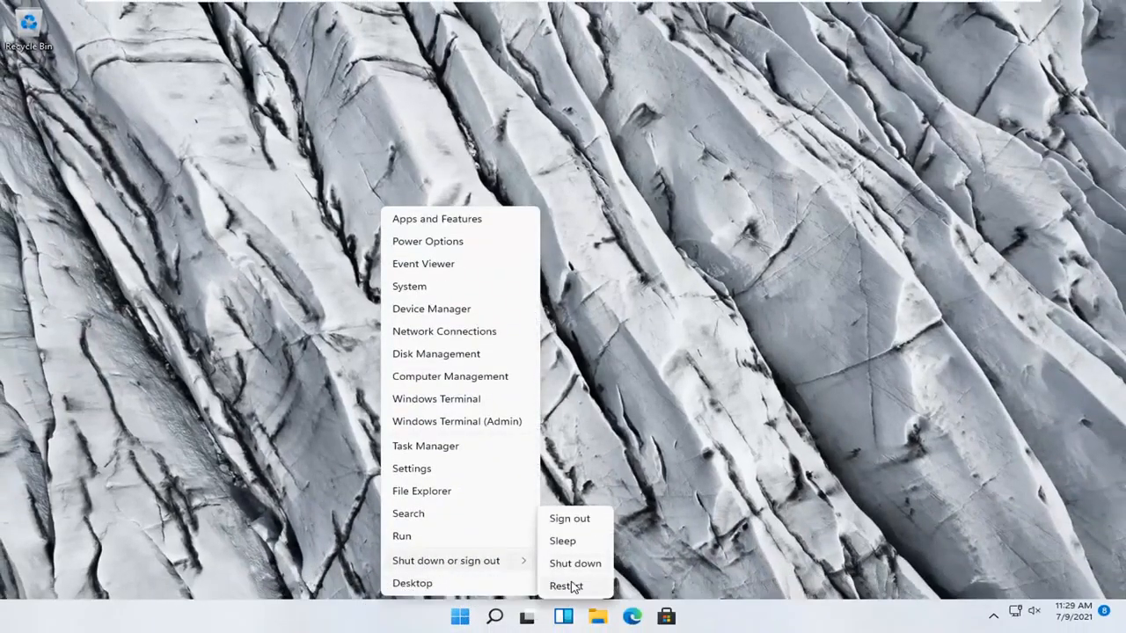
# - Restart the PC from the Shut down or sign out menu
pyautogui.click(565, 586)
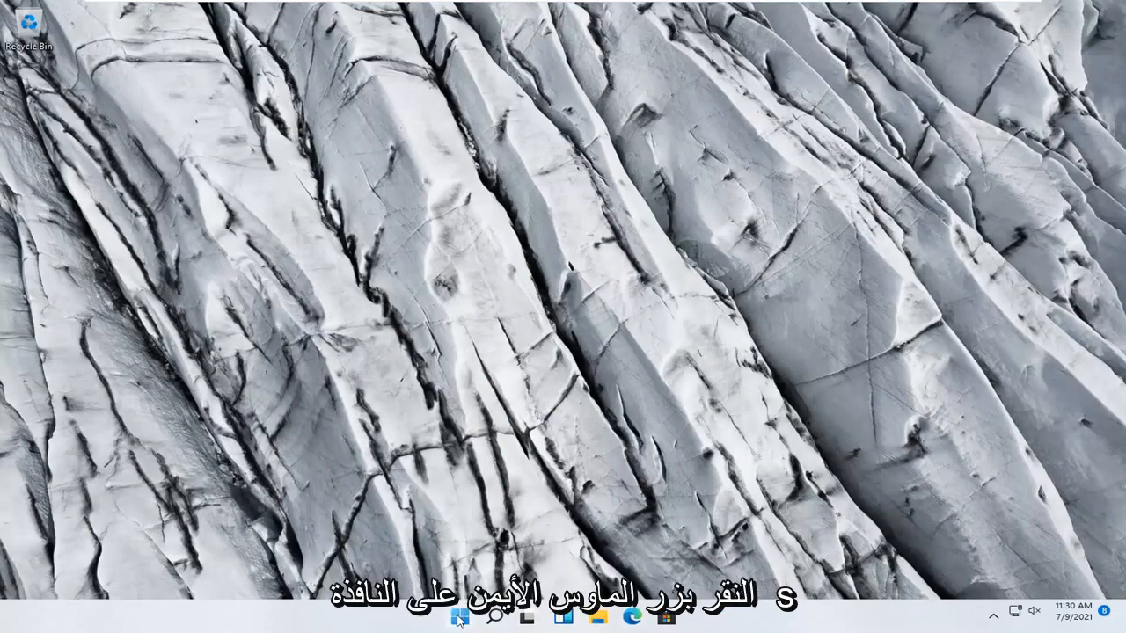
# - Open Settings at Network & internet > Advanced network settings, showing Network reset
pyautogui.rightClick(460, 618)
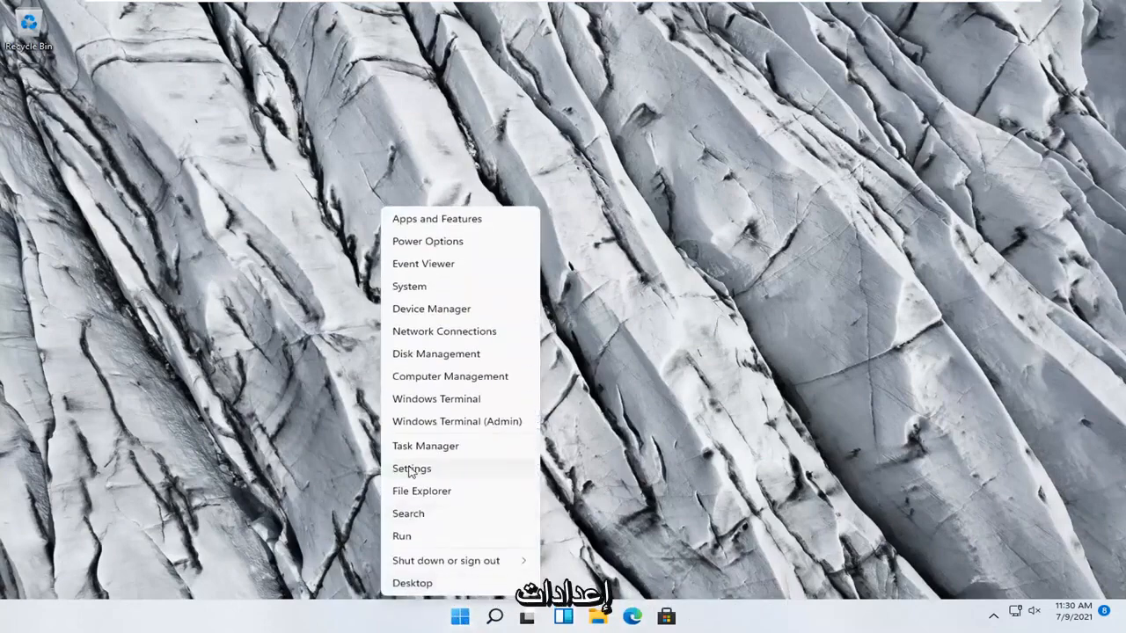
pyautogui.click(411, 468)
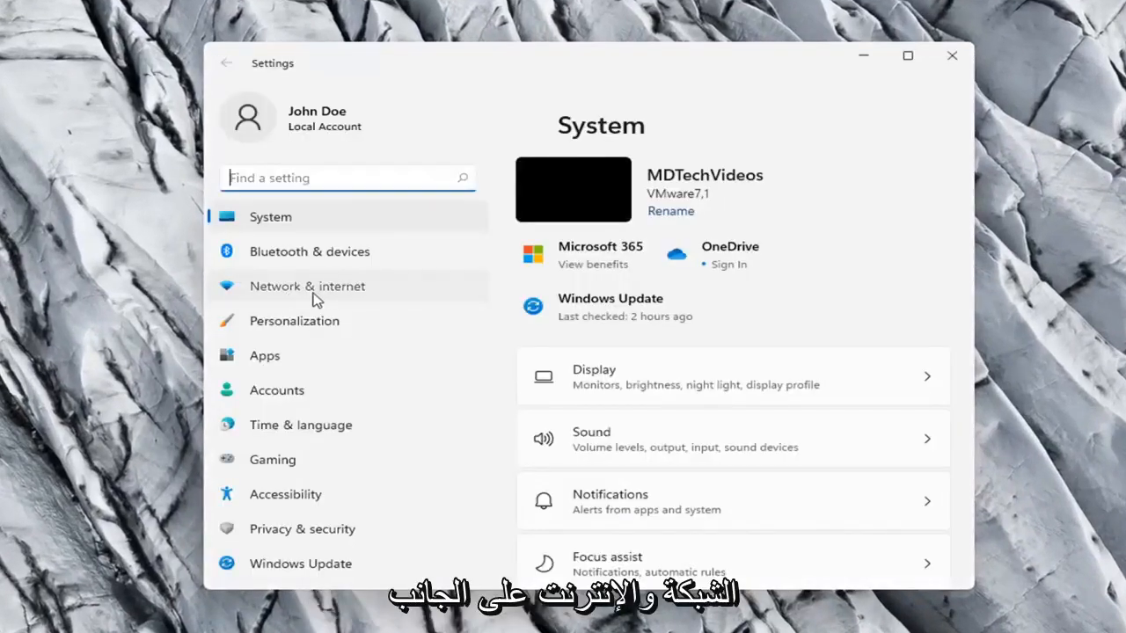
pyautogui.click(307, 285)
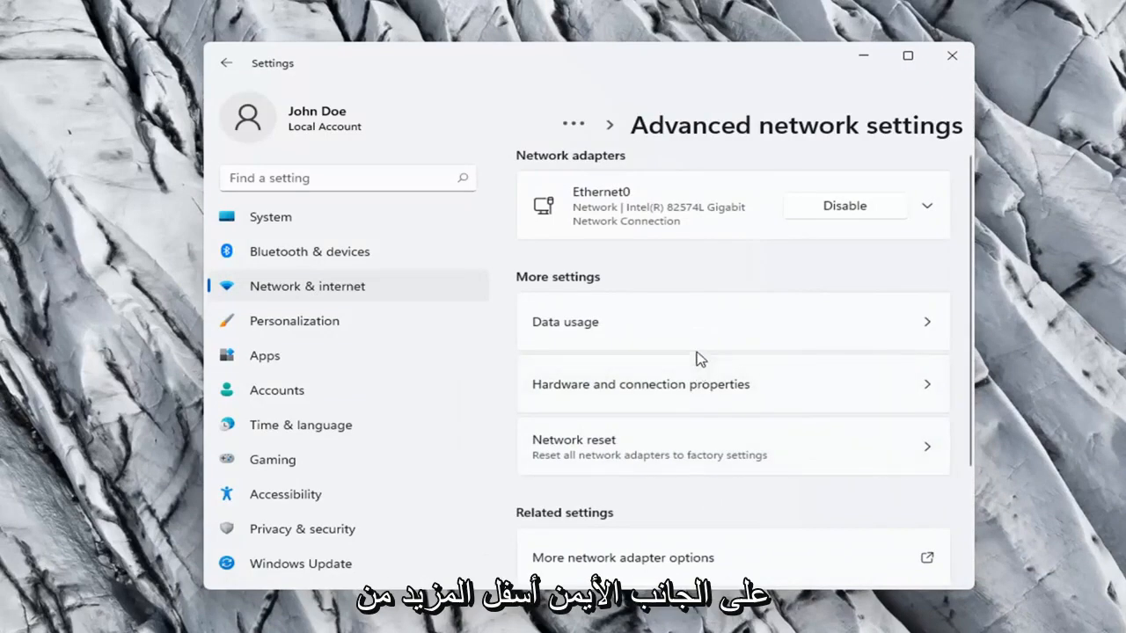
pyautogui.scroll(-3)
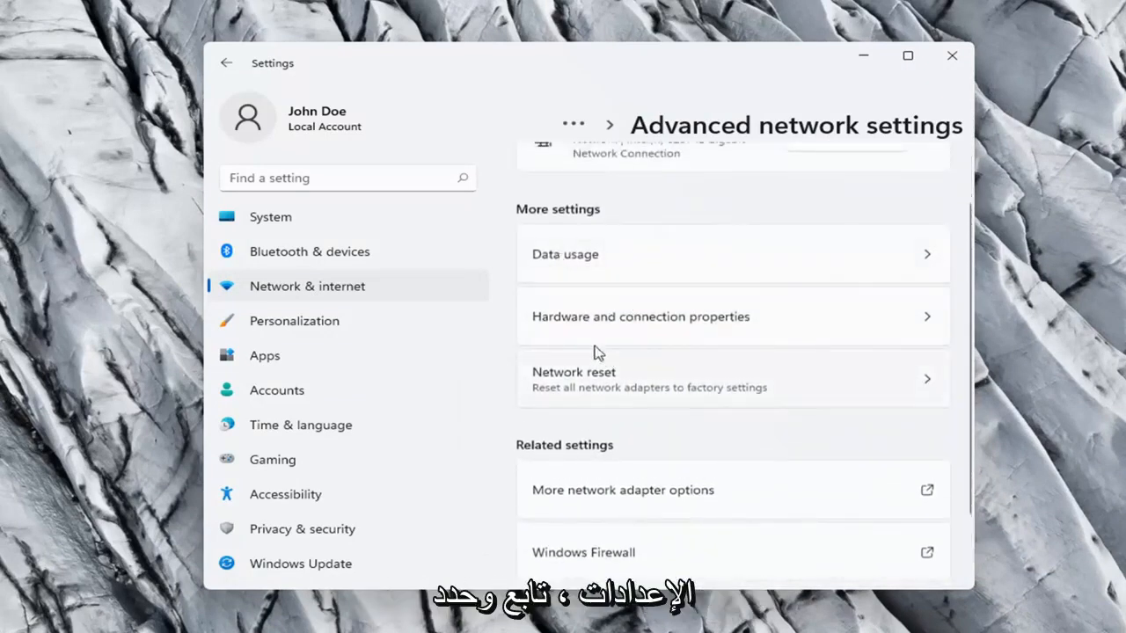
# - Reset all network adapters, confirm it, and dismiss the five-minute shutdown notice
pyautogui.scroll(-3)
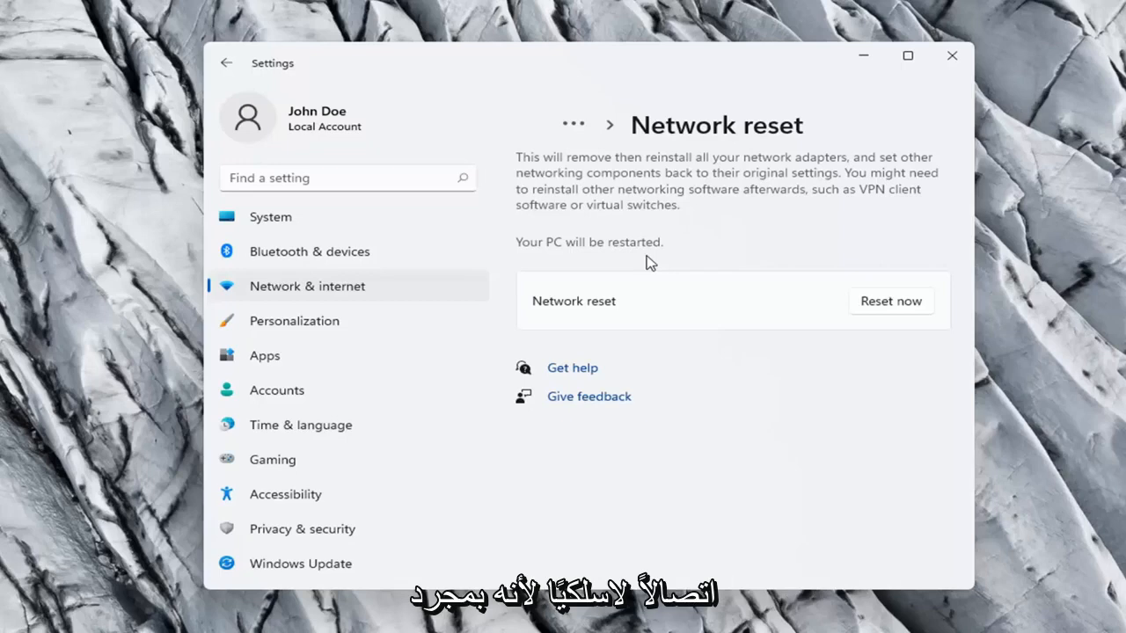
pyautogui.moveTo(833, 299)
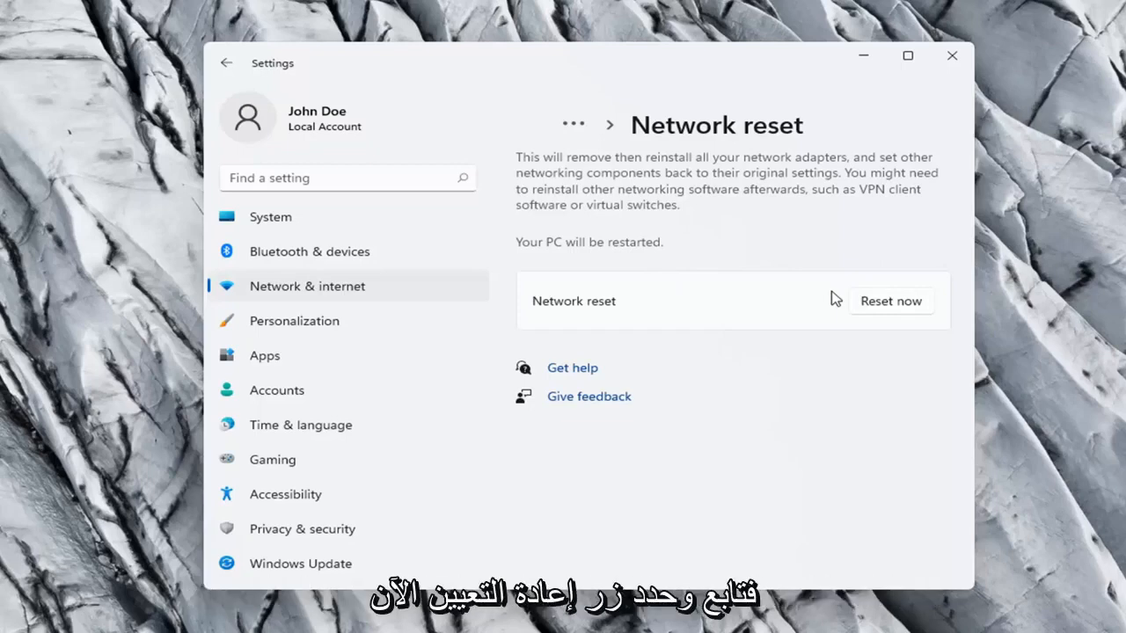
pyautogui.click(890, 301)
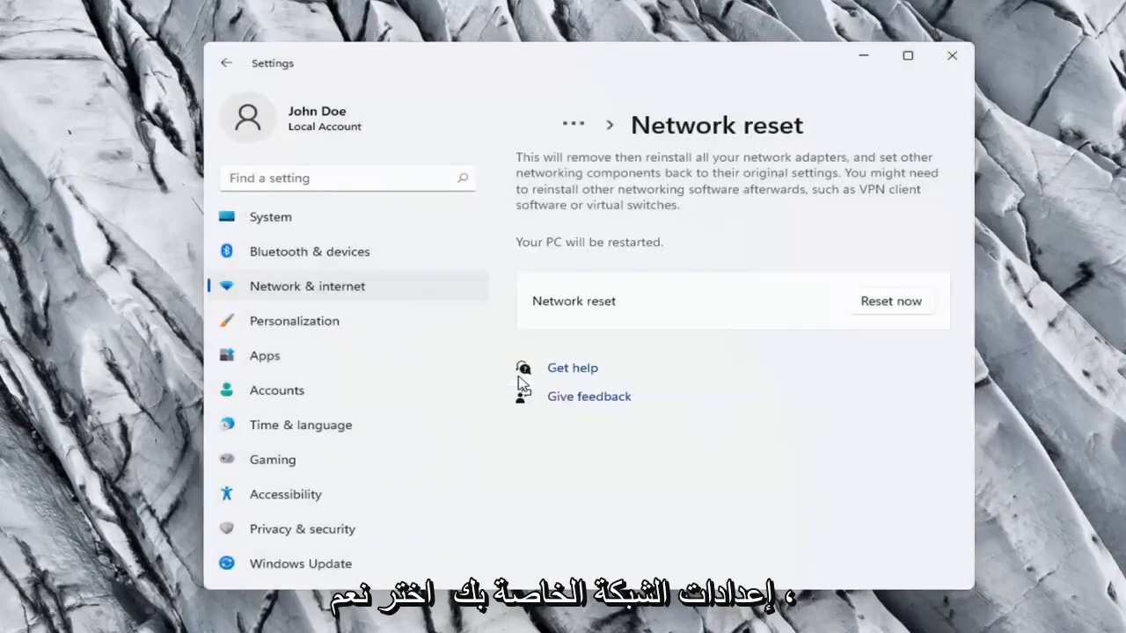
pyautogui.click(890, 301)
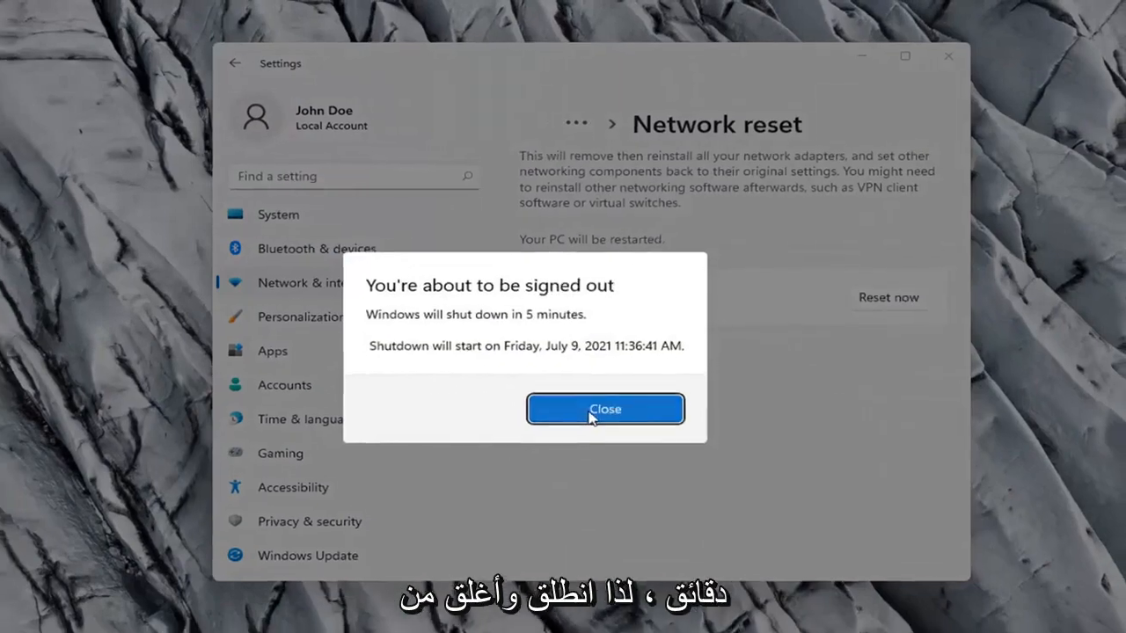
pyautogui.click(604, 409)
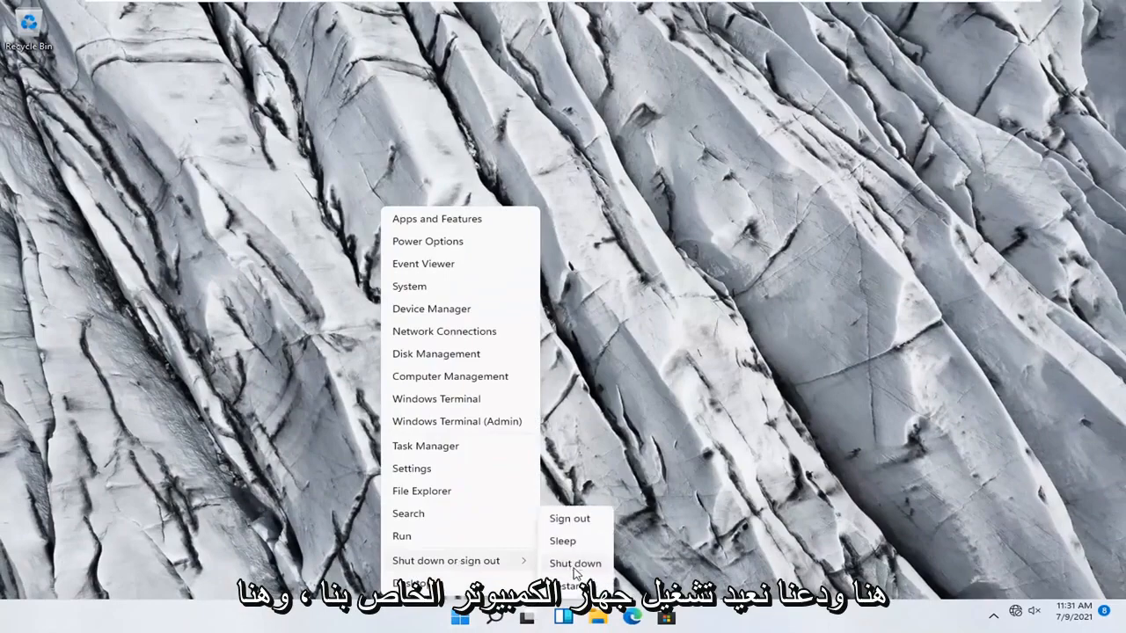
# - Restart the PC, then open the network tray to confirm internet access
pyautogui.click(572, 585)
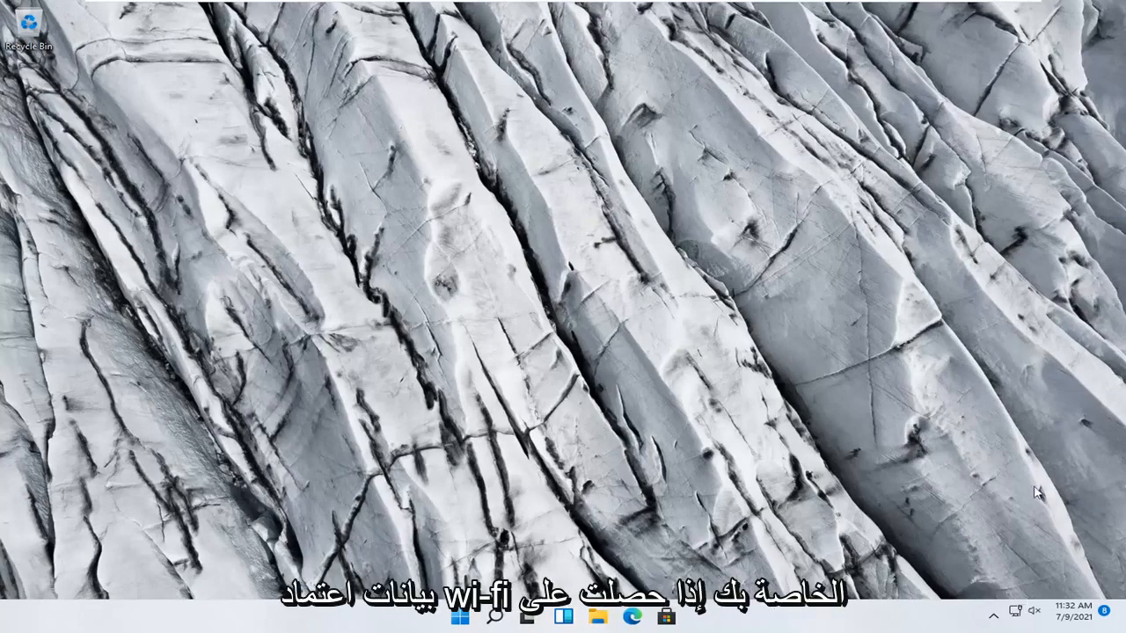
pyautogui.moveTo(1022, 613)
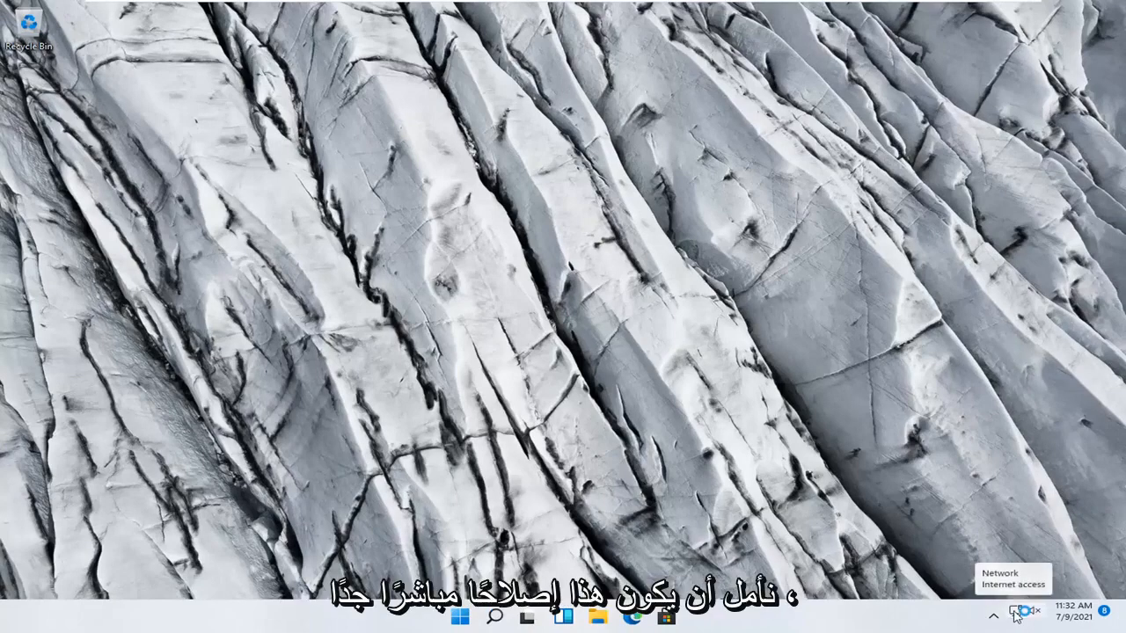
pyautogui.click(1015, 613)
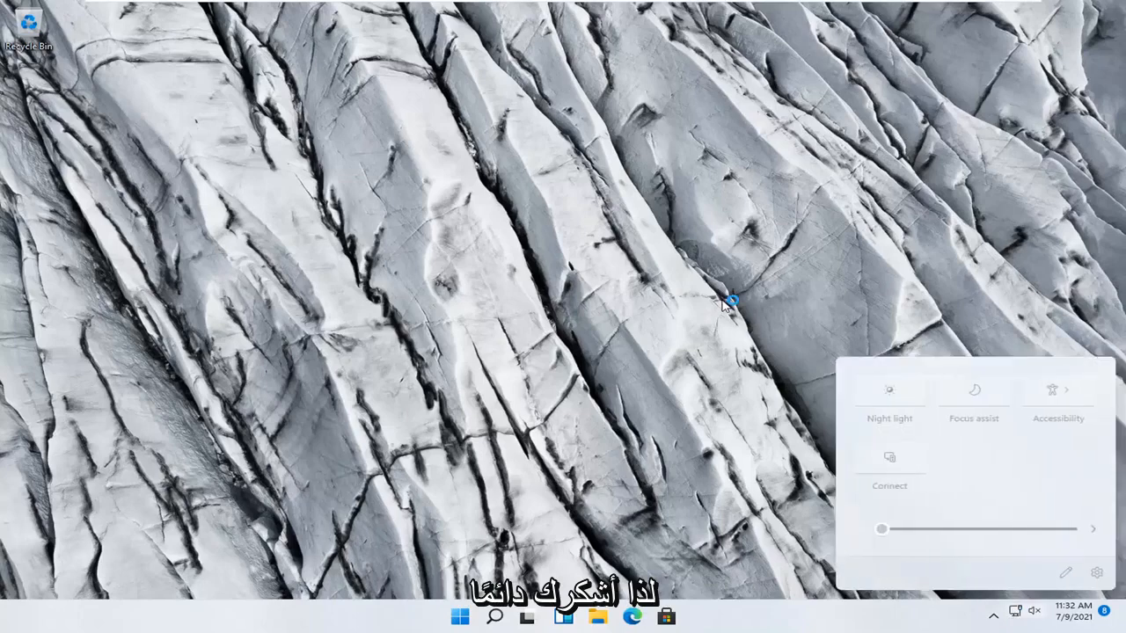